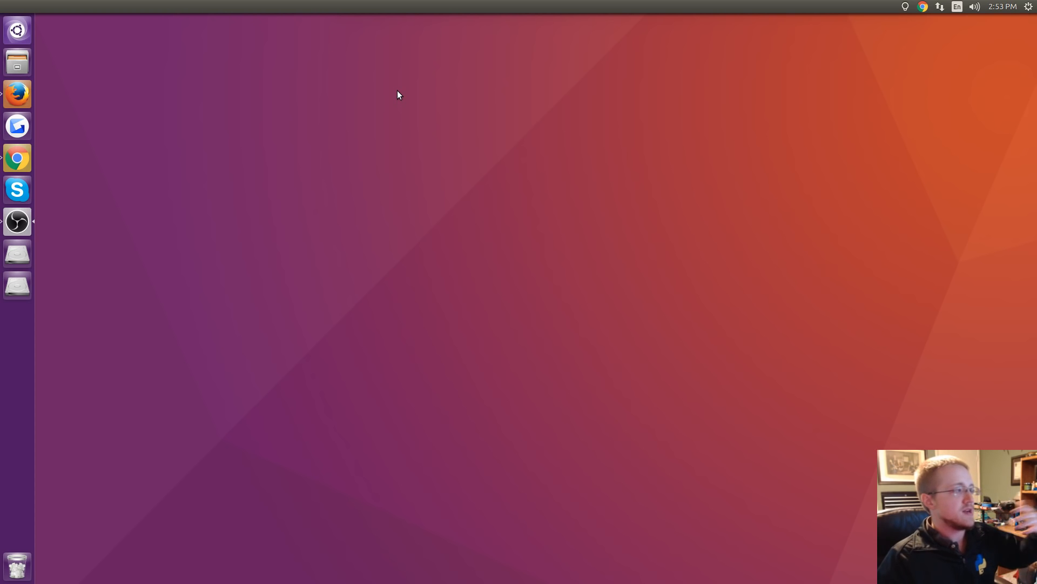
mouse_move(390, 101)
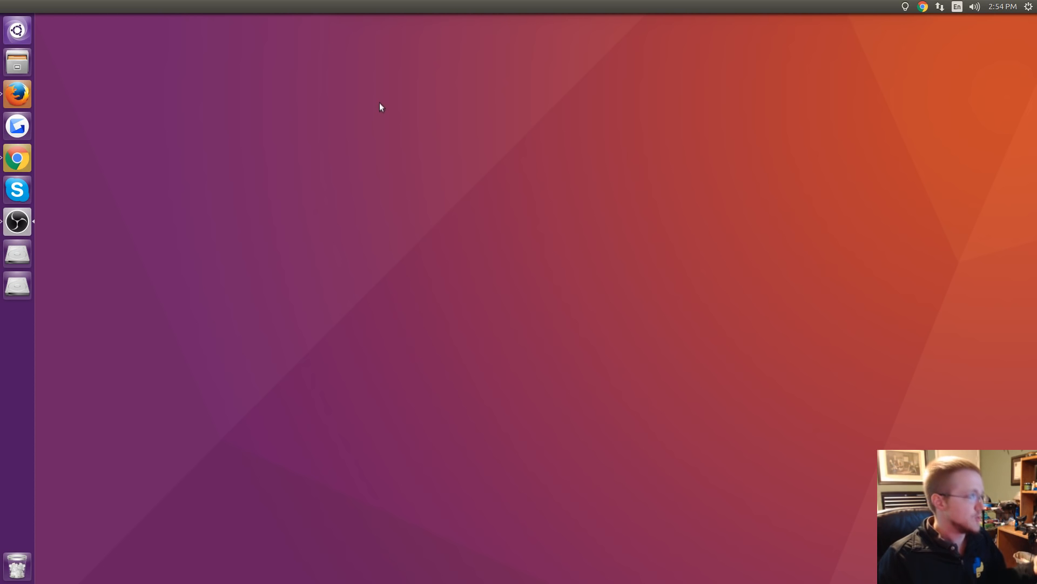
mouse_move(371, 114)
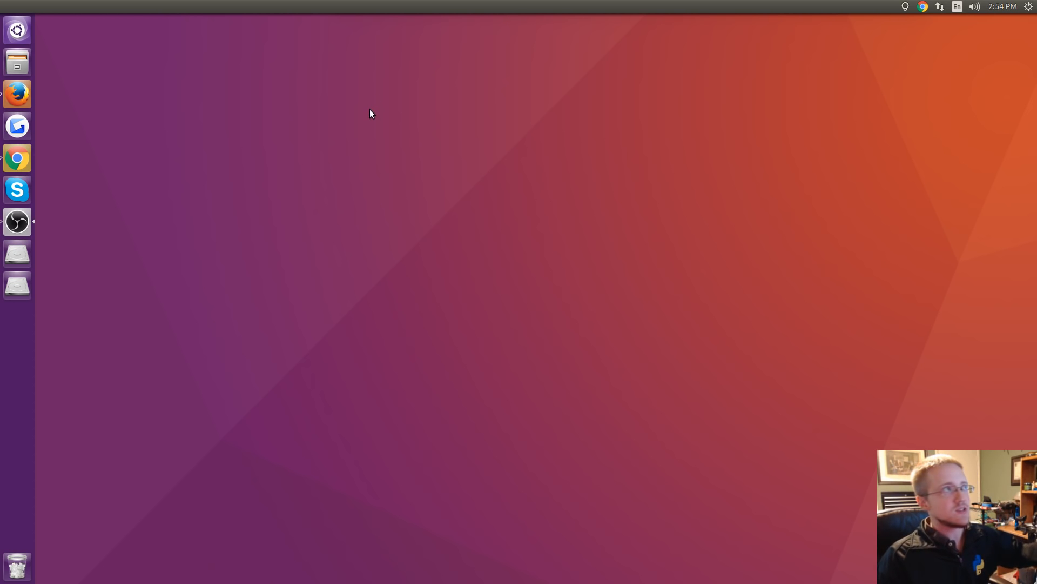
mouse_move(371, 121)
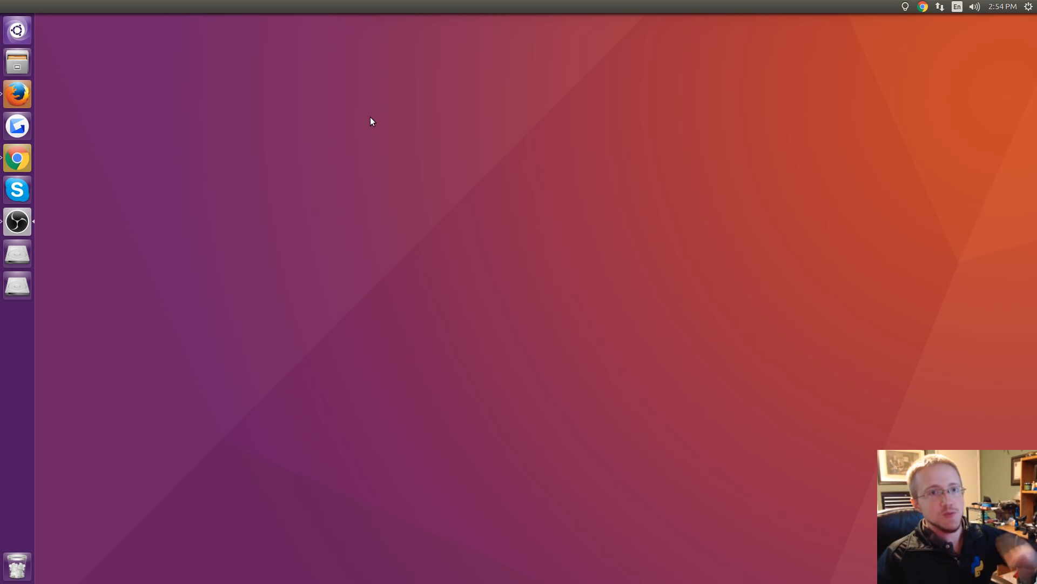
mouse_move(355, 95)
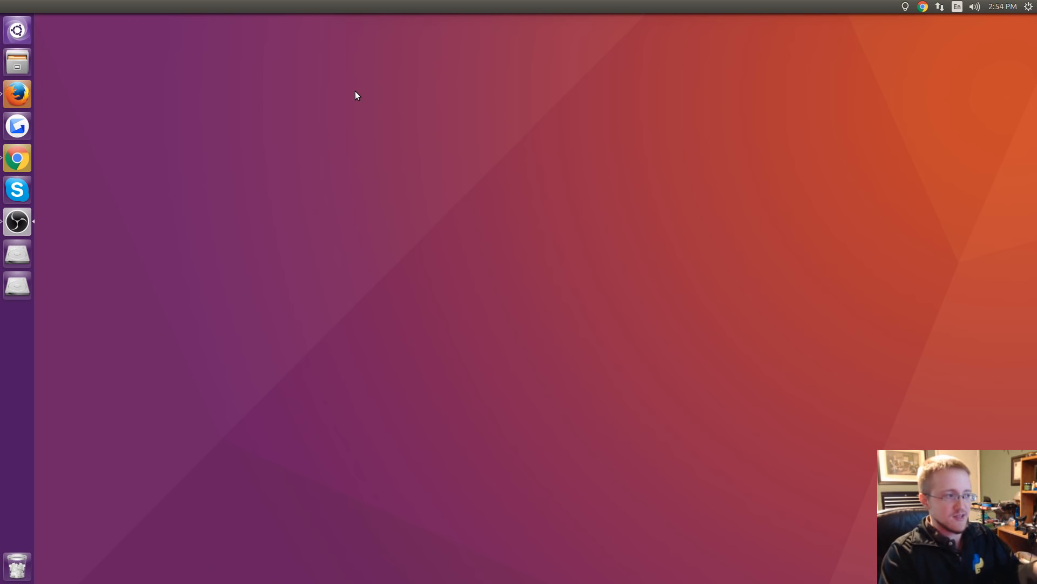
mouse_move(369, 318)
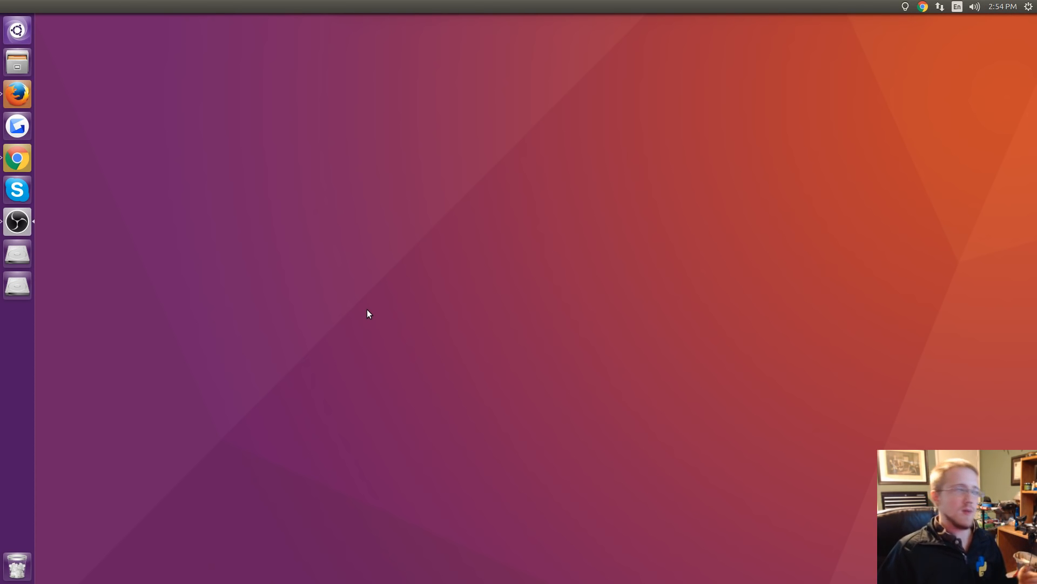
mouse_move(358, 202)
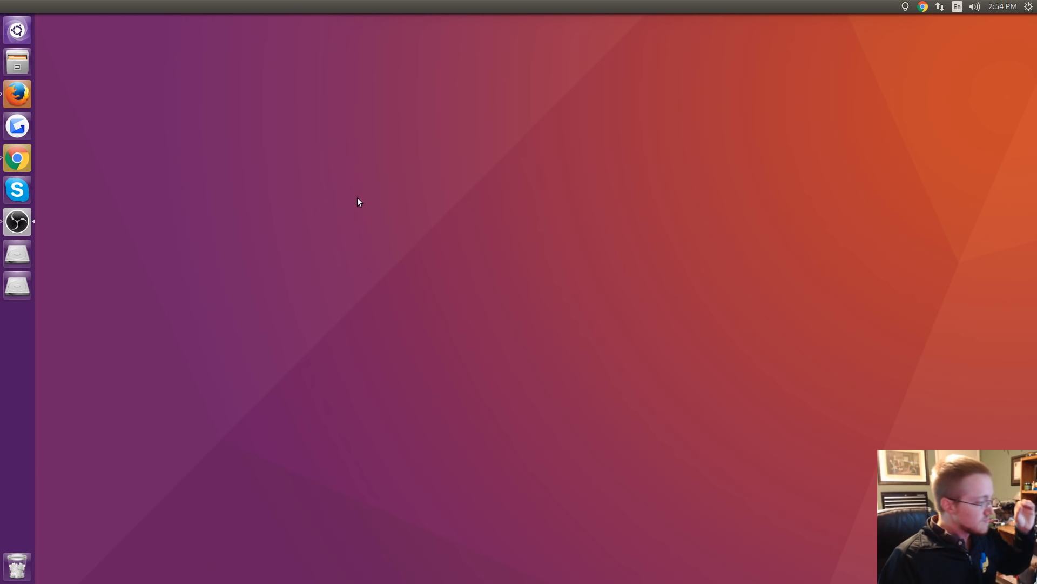
mouse_move(317, 186)
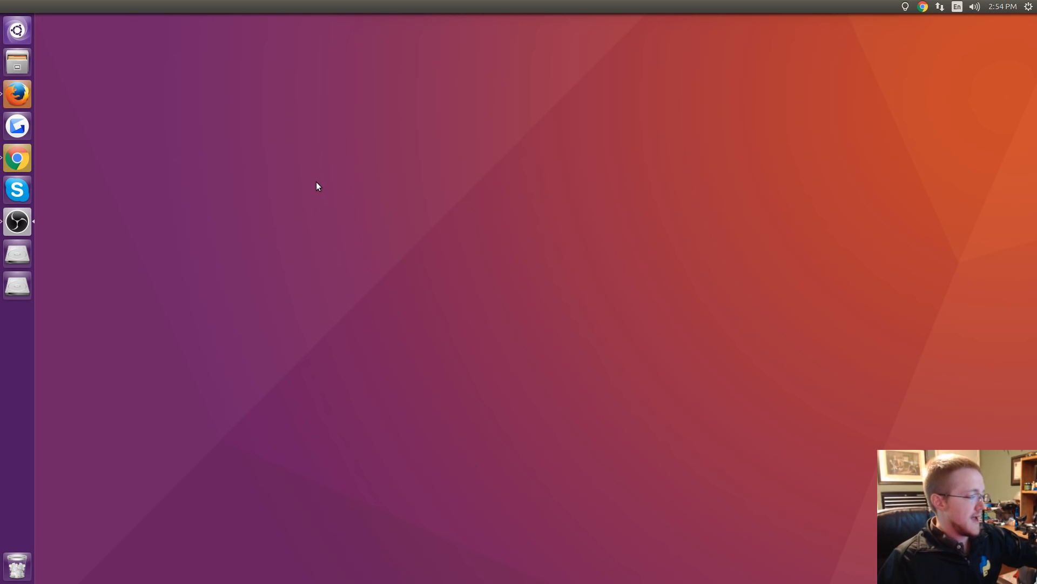